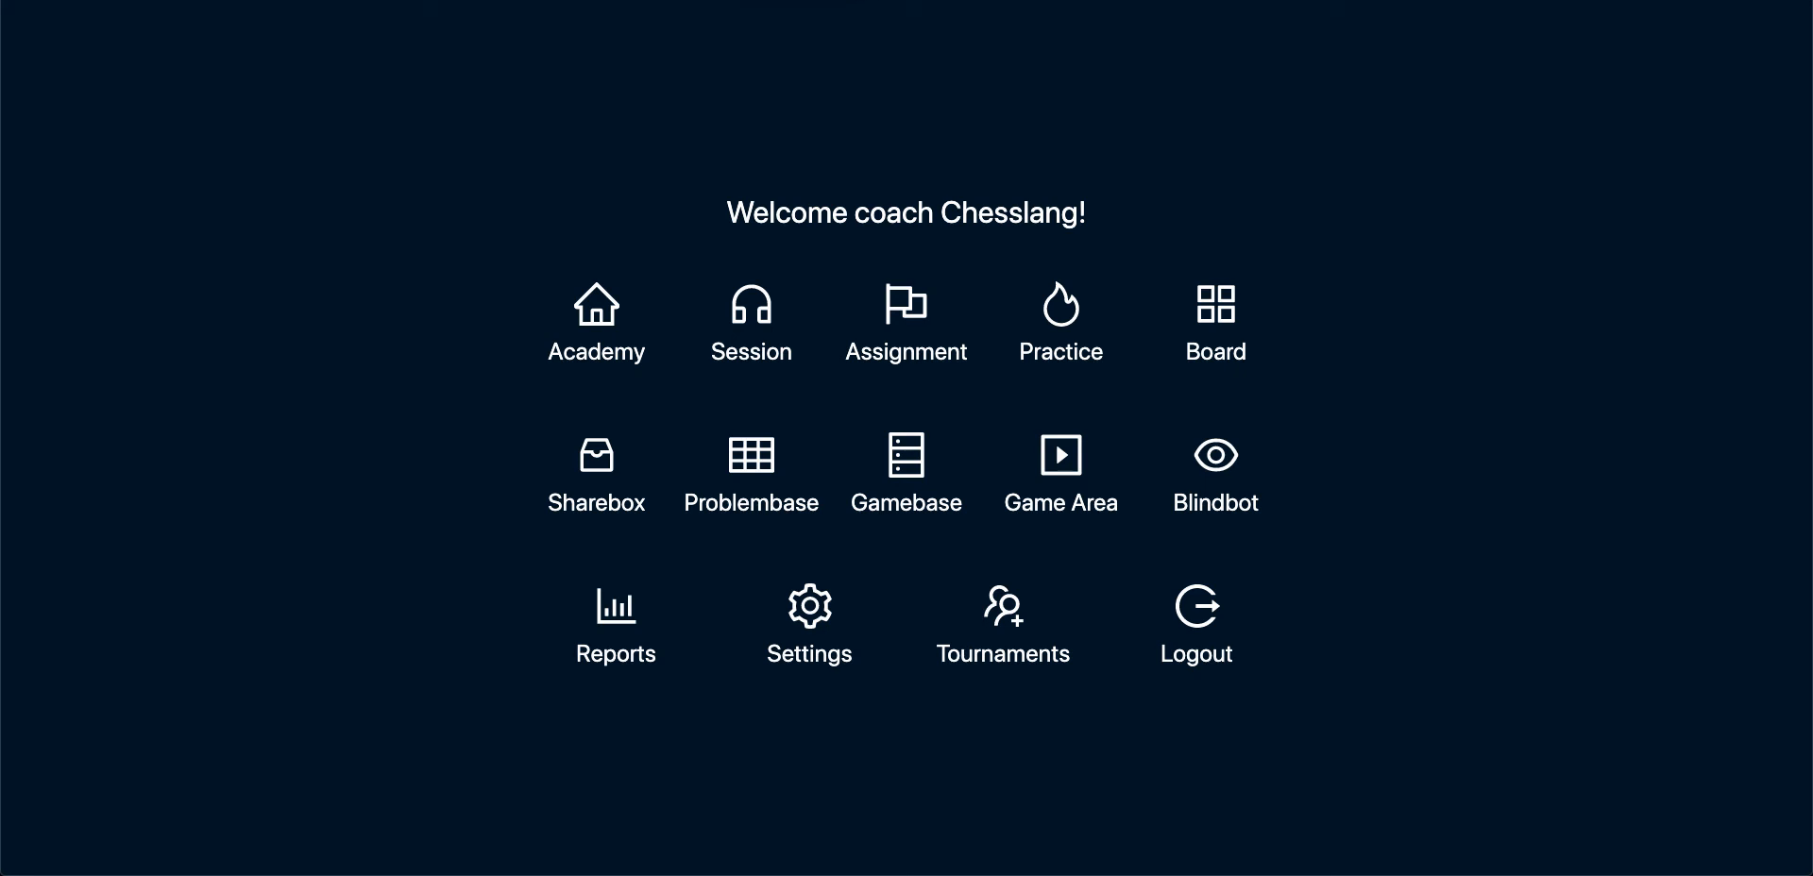
mouse_move(770, 363)
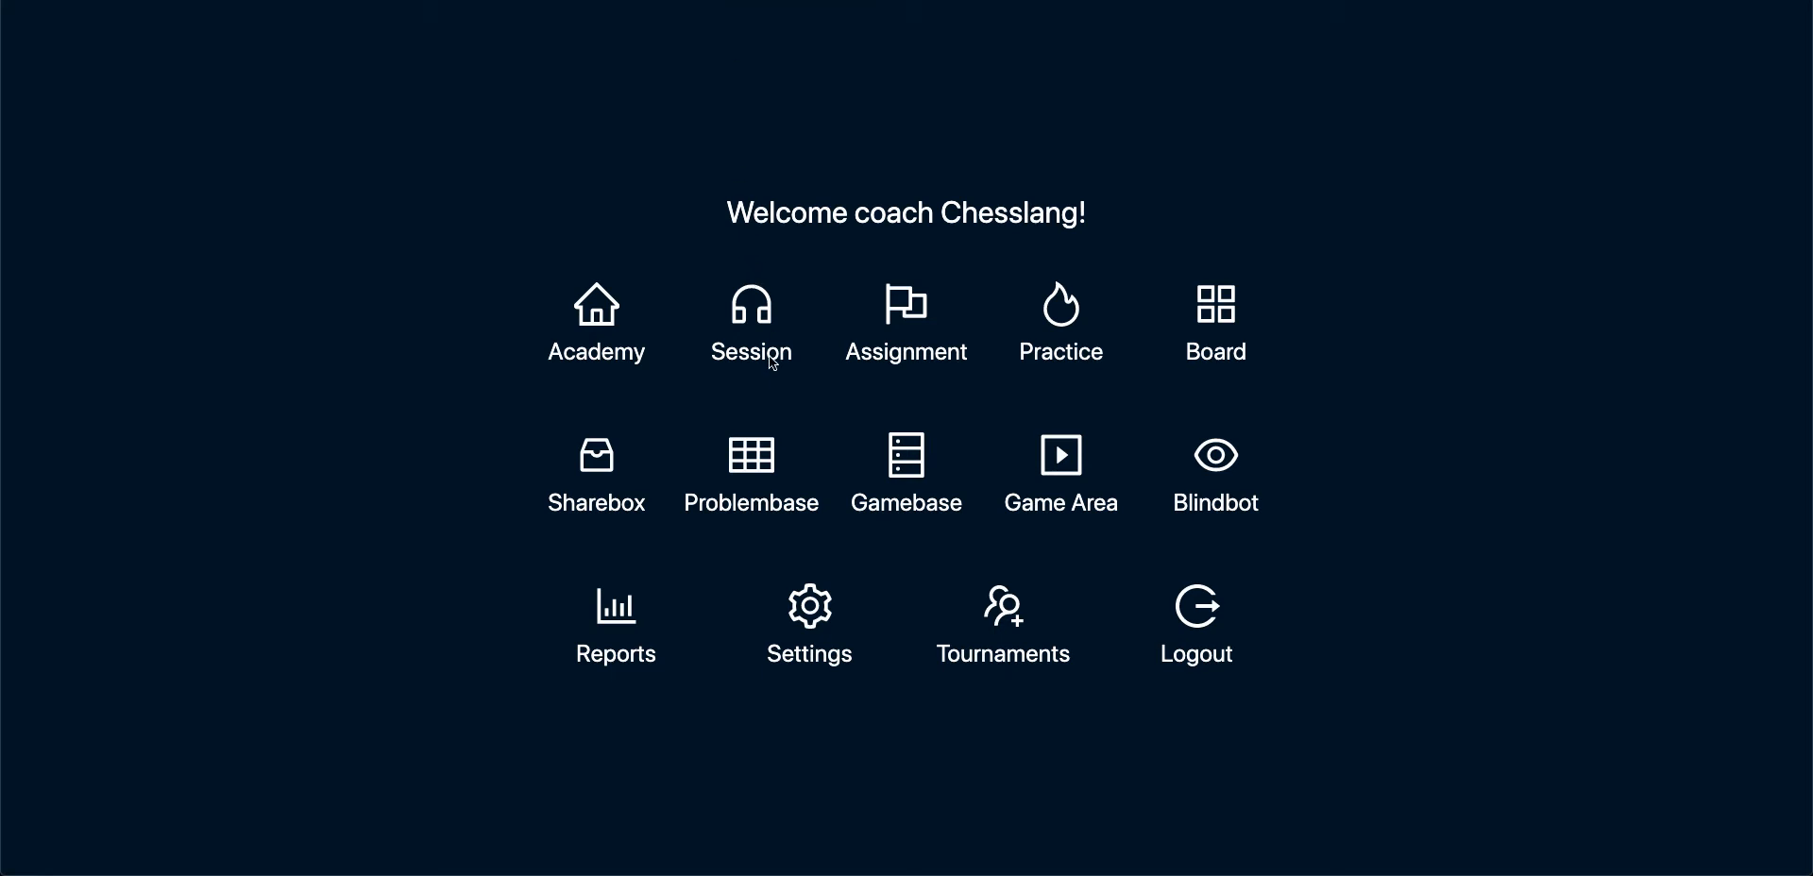
mouse_move(904, 319)
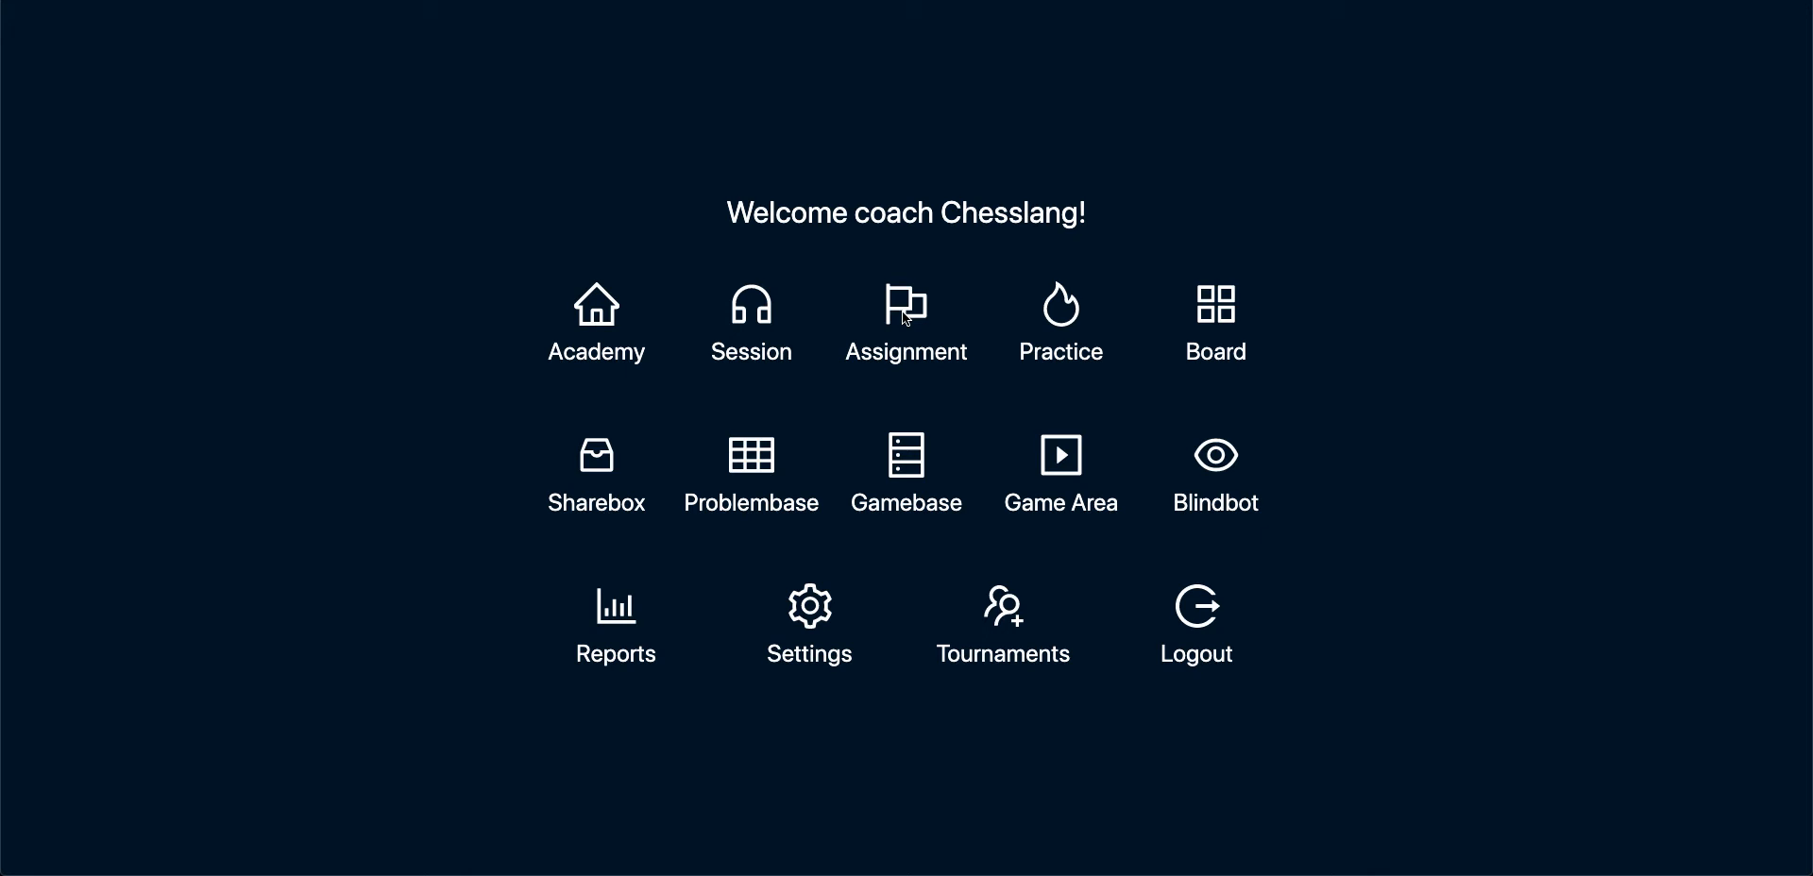
mouse_move(1060, 332)
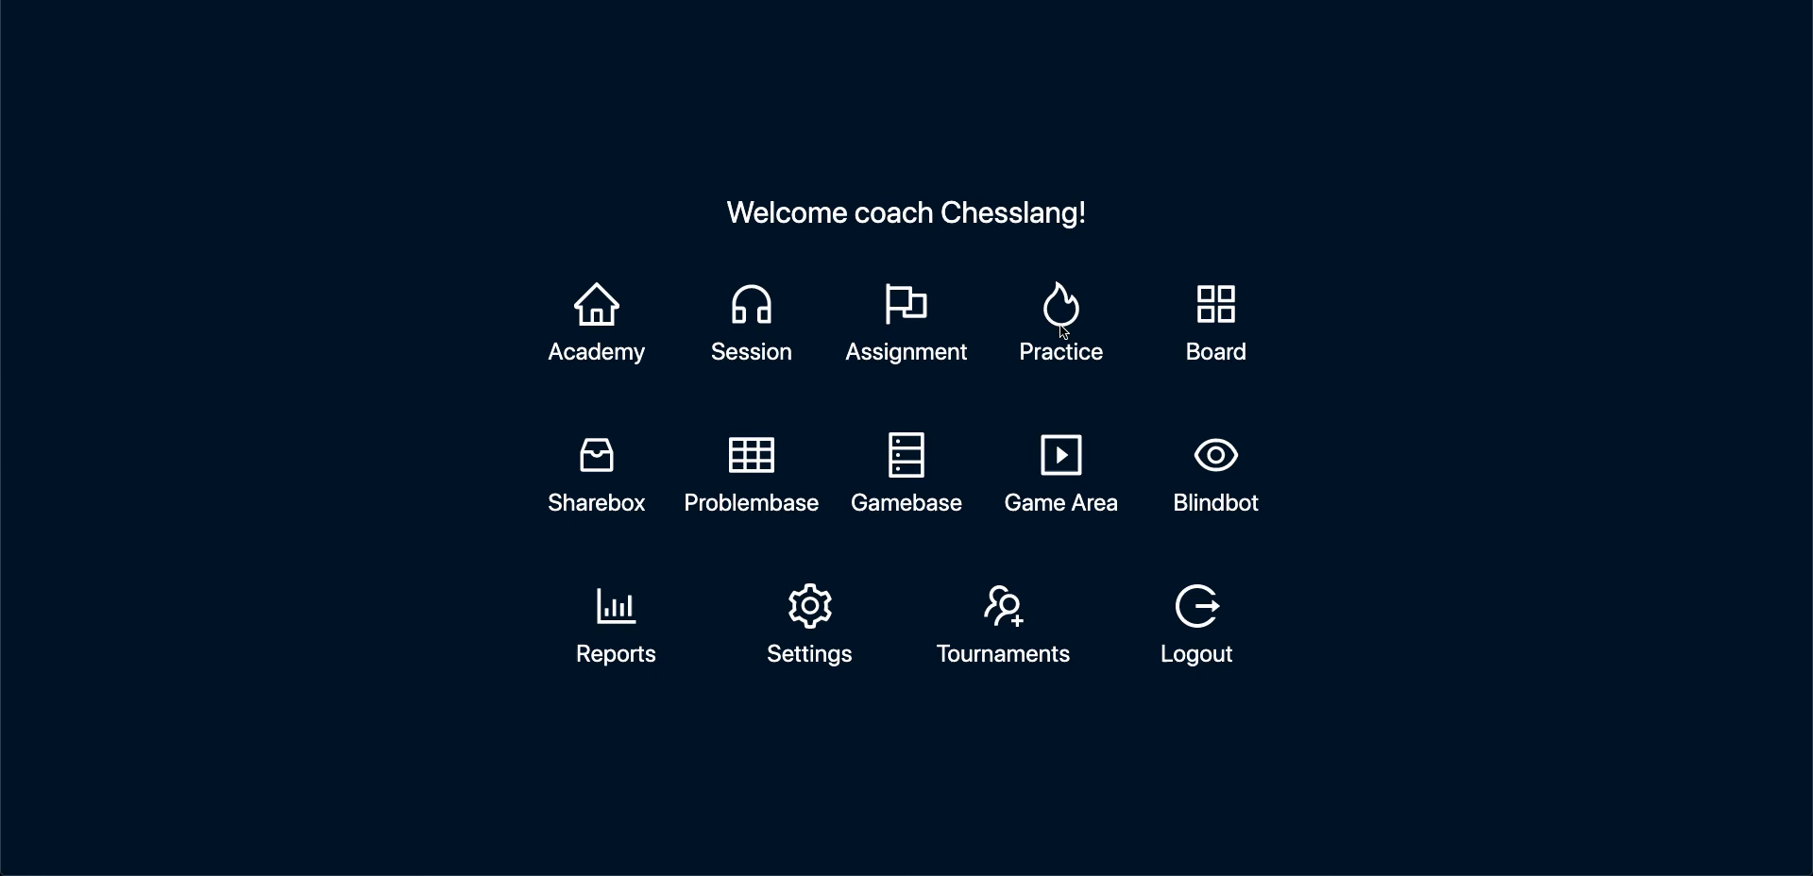
mouse_move(1235, 323)
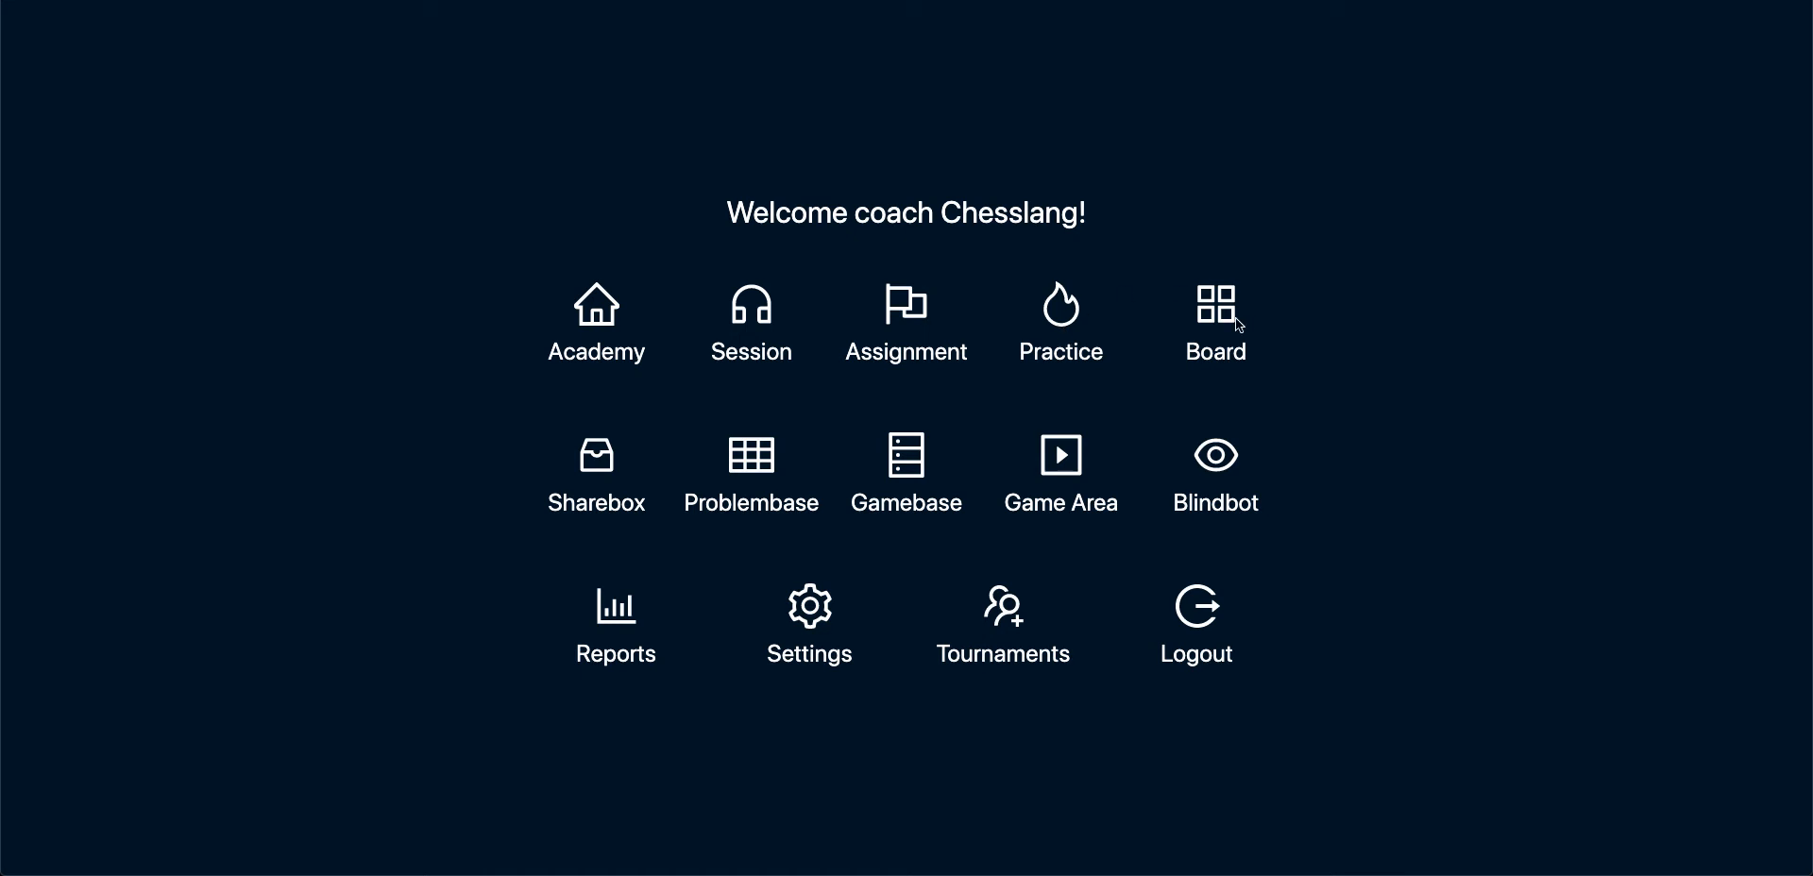
mouse_move(939, 408)
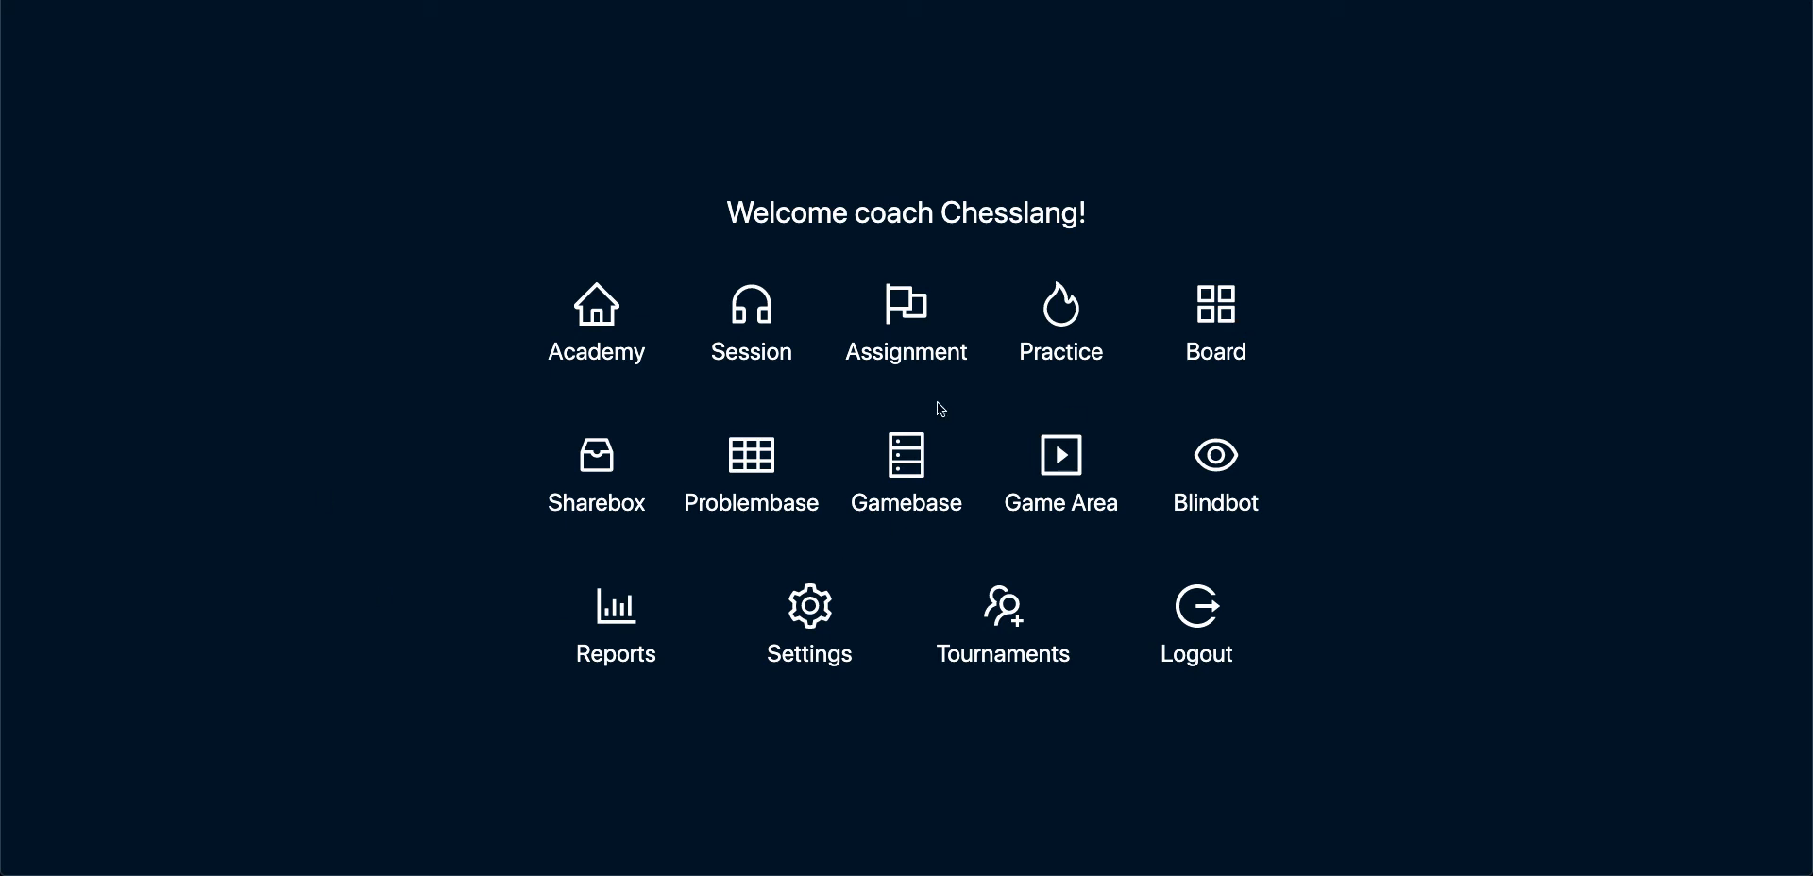
mouse_move(739, 433)
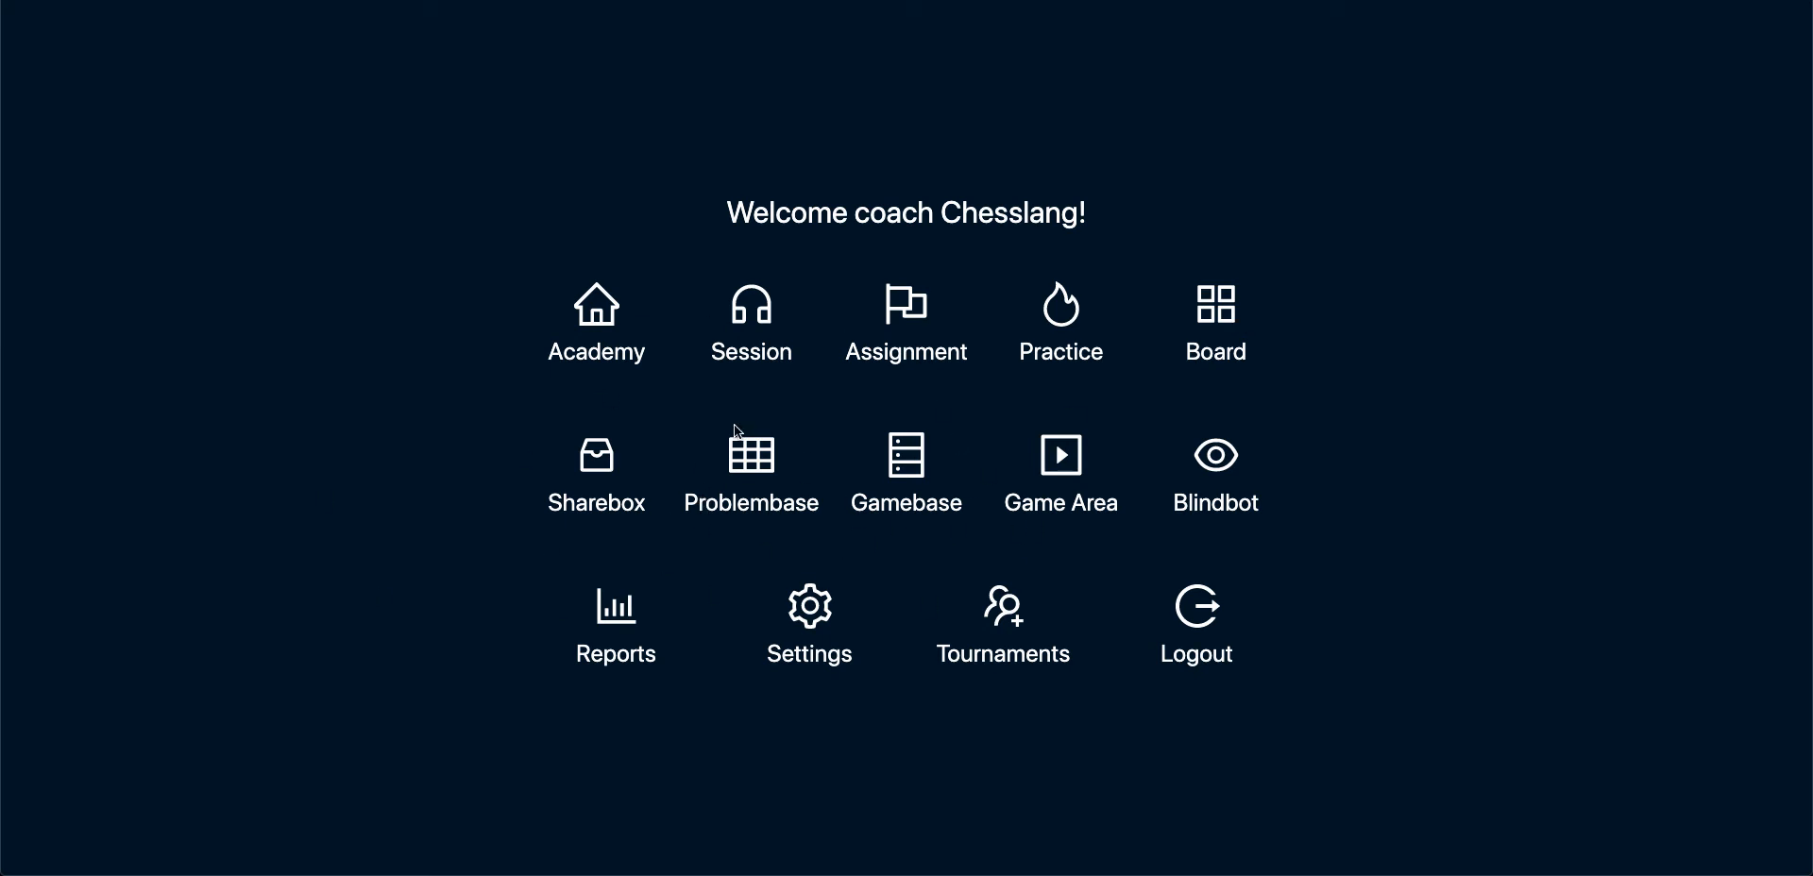
mouse_move(735, 482)
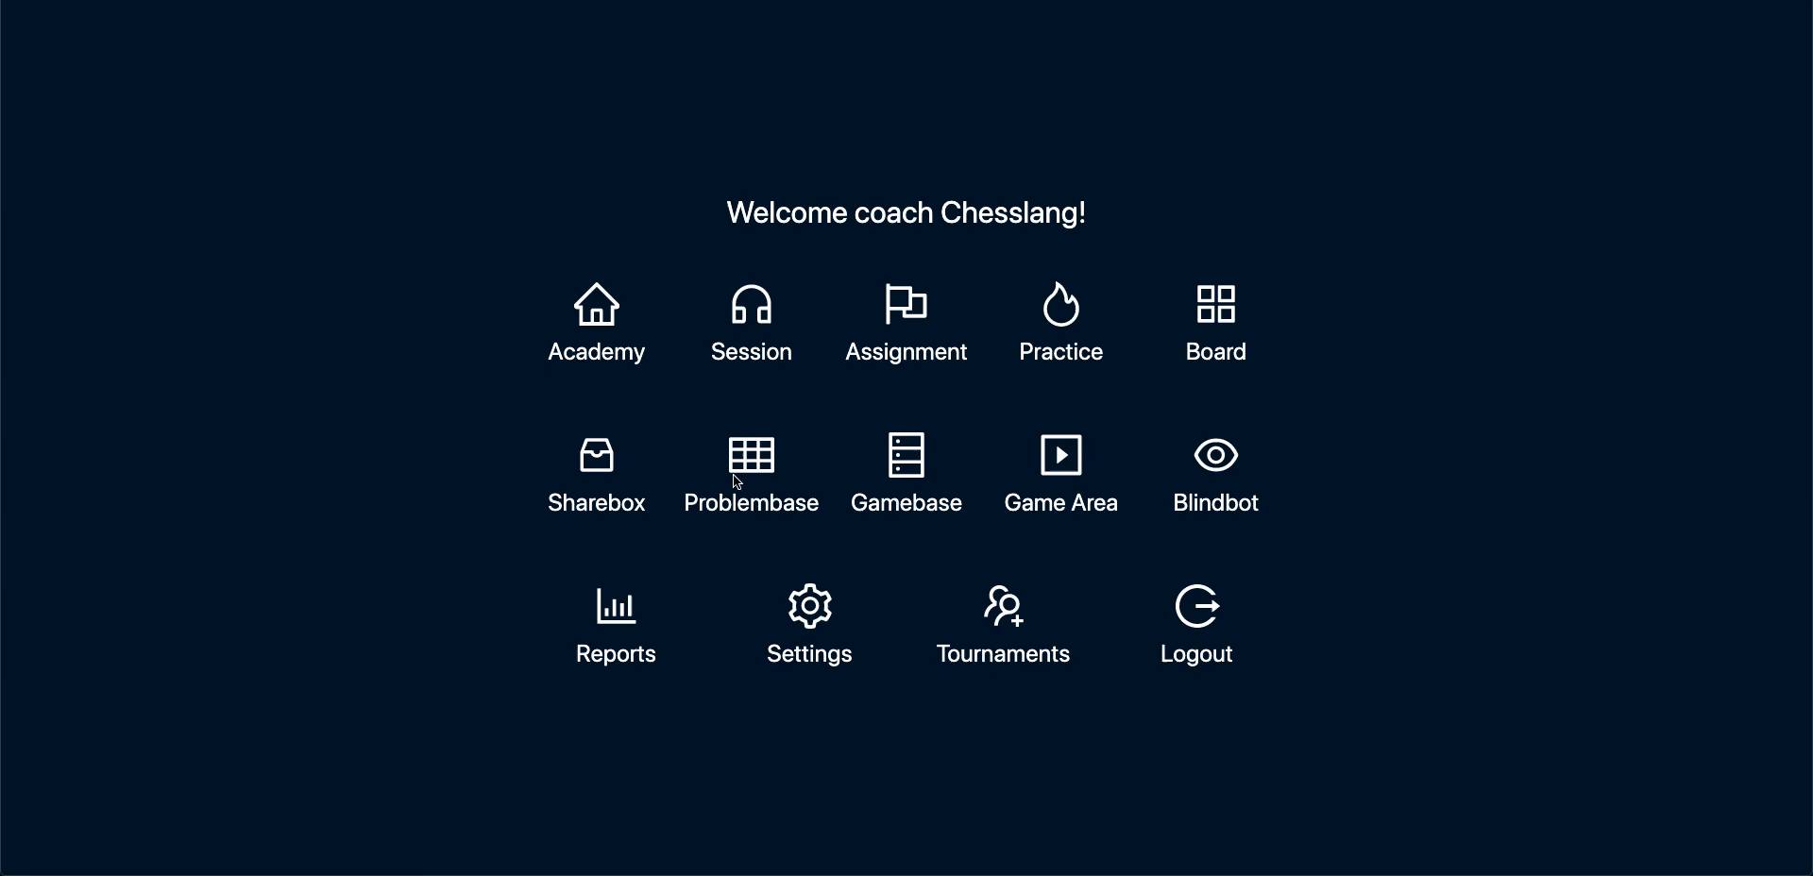
mouse_move(621, 519)
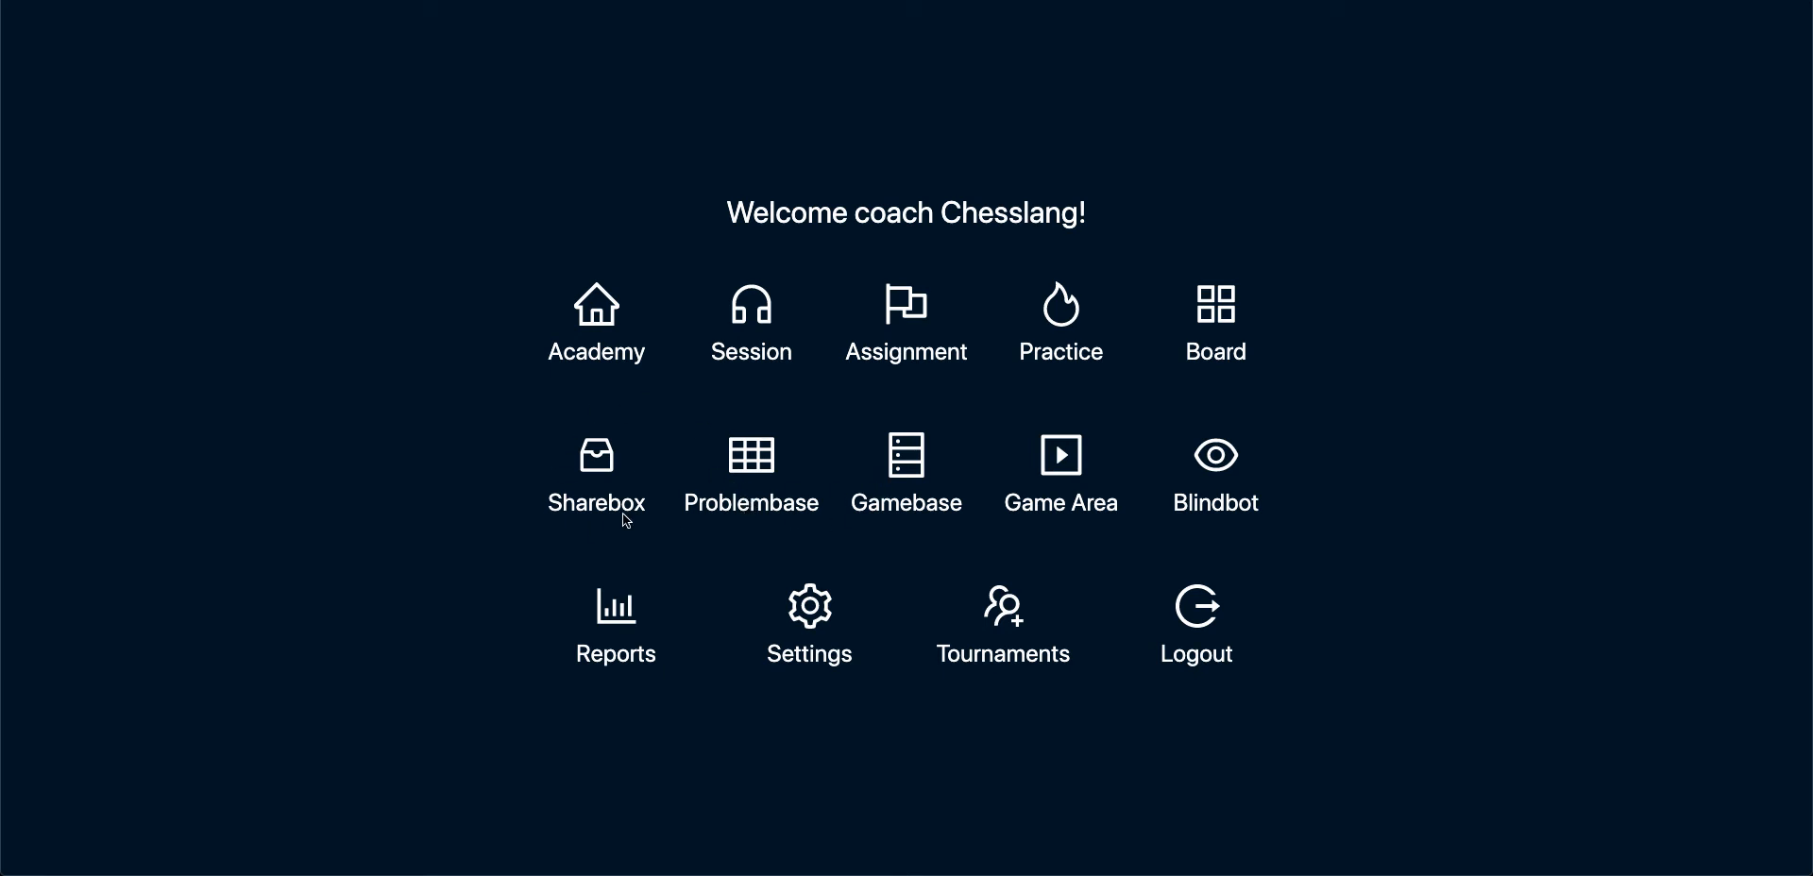
mouse_move(589, 457)
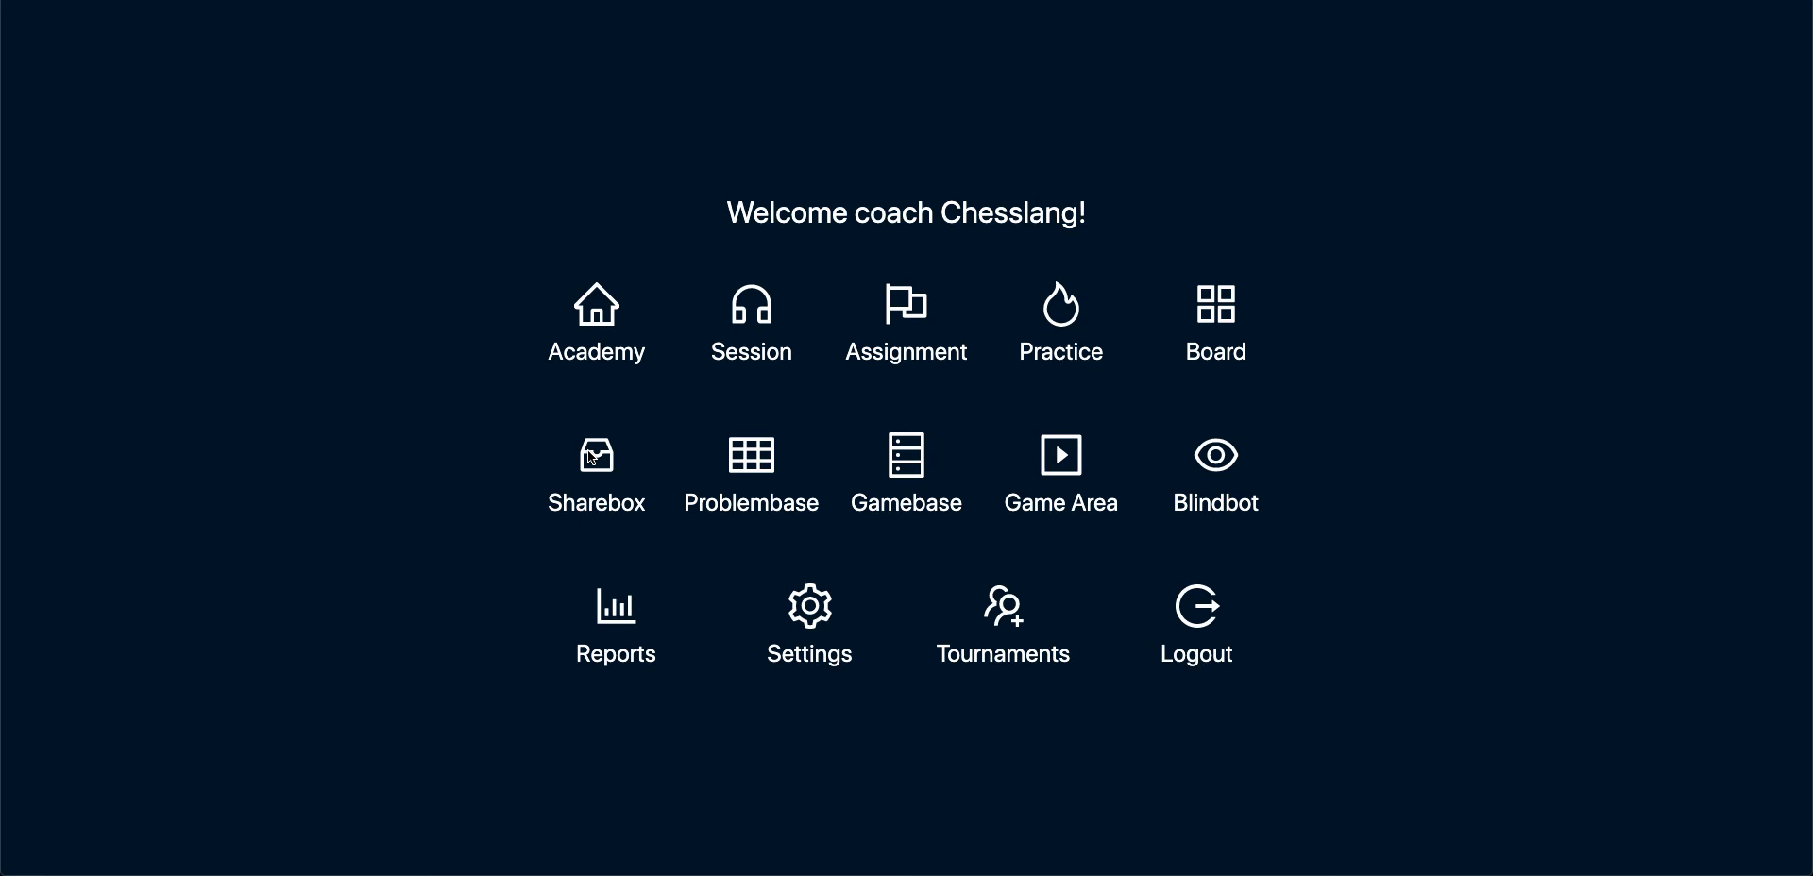
mouse_move(1033, 440)
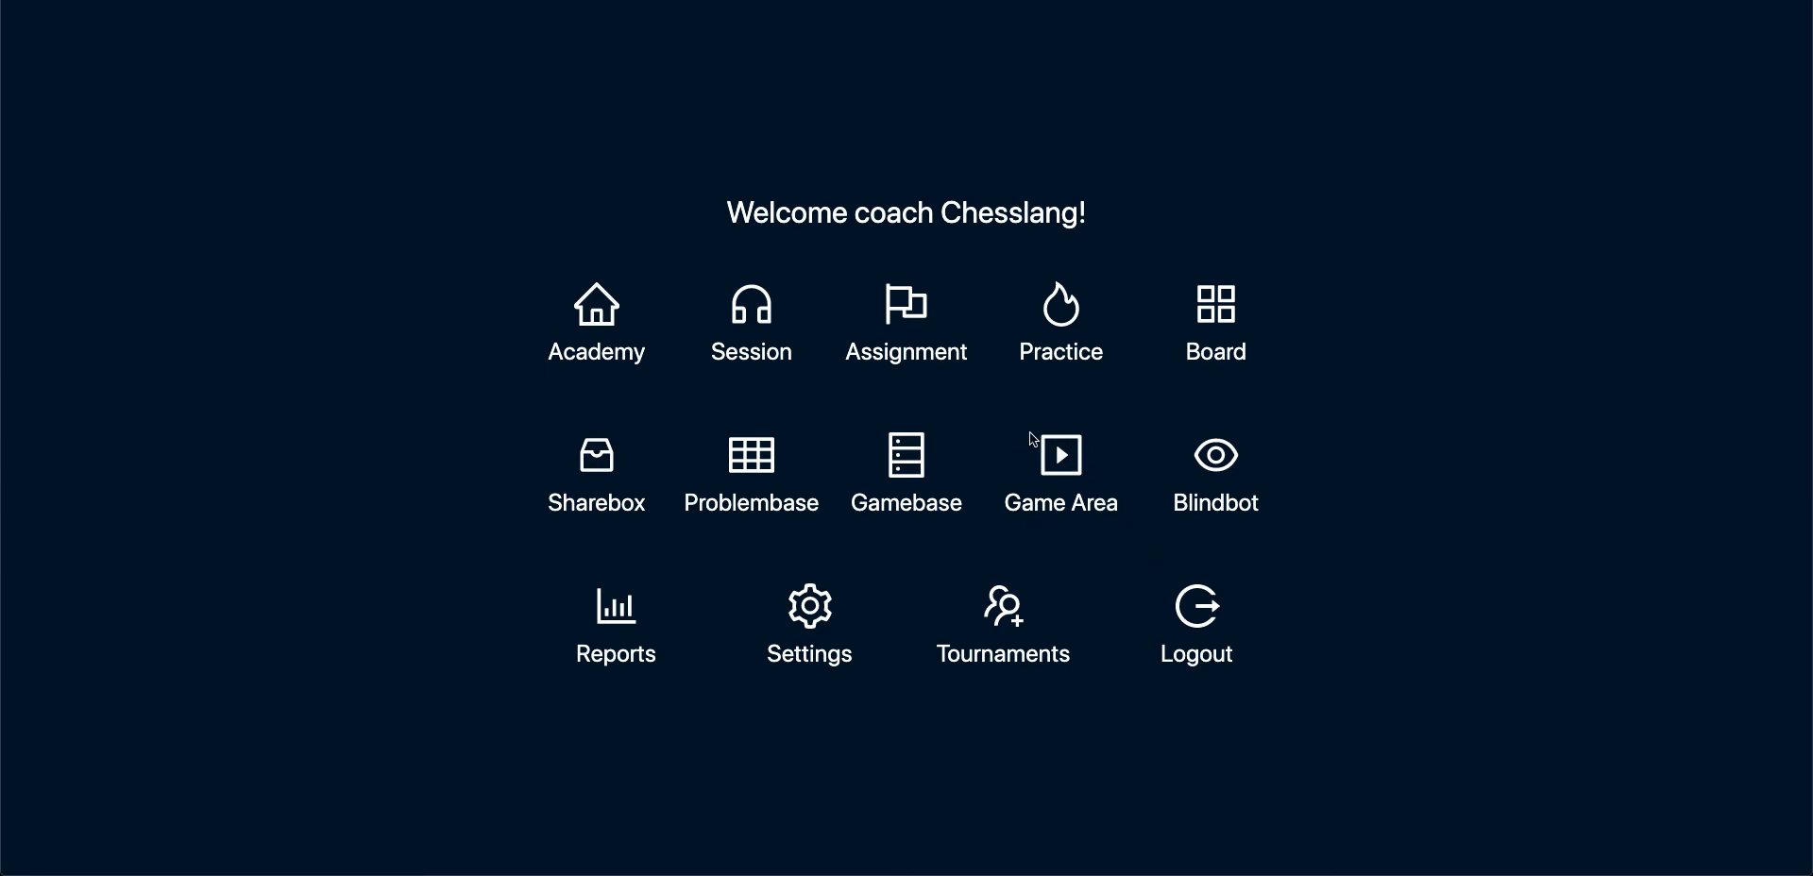
mouse_move(1214, 486)
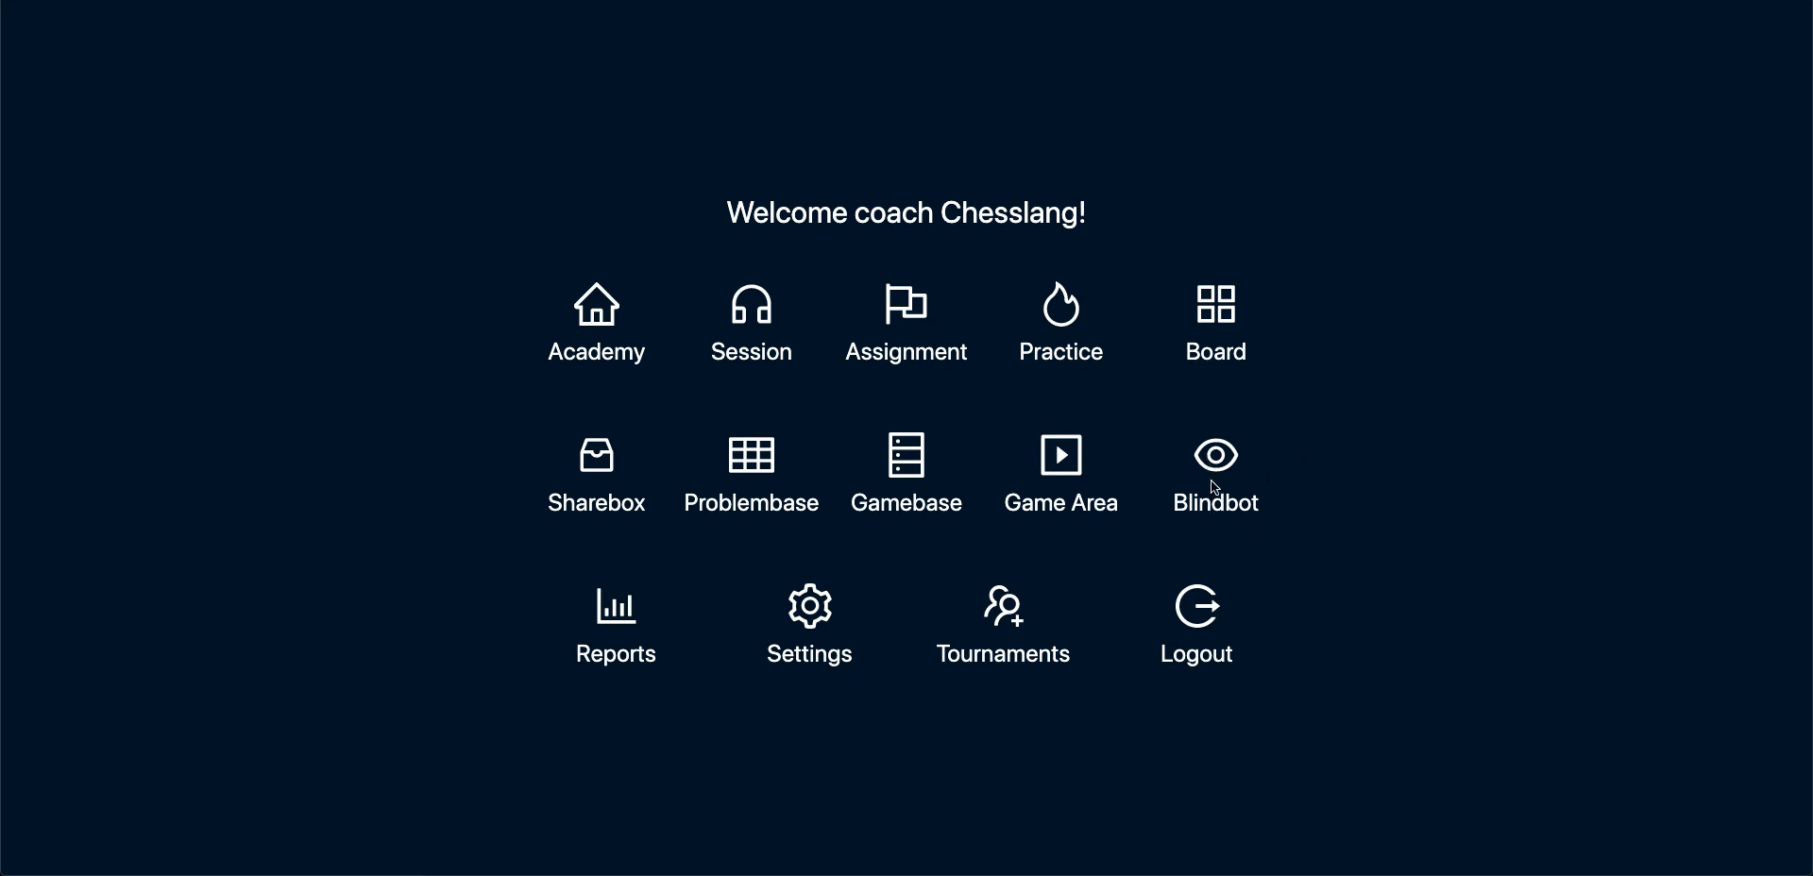
mouse_move(504, 833)
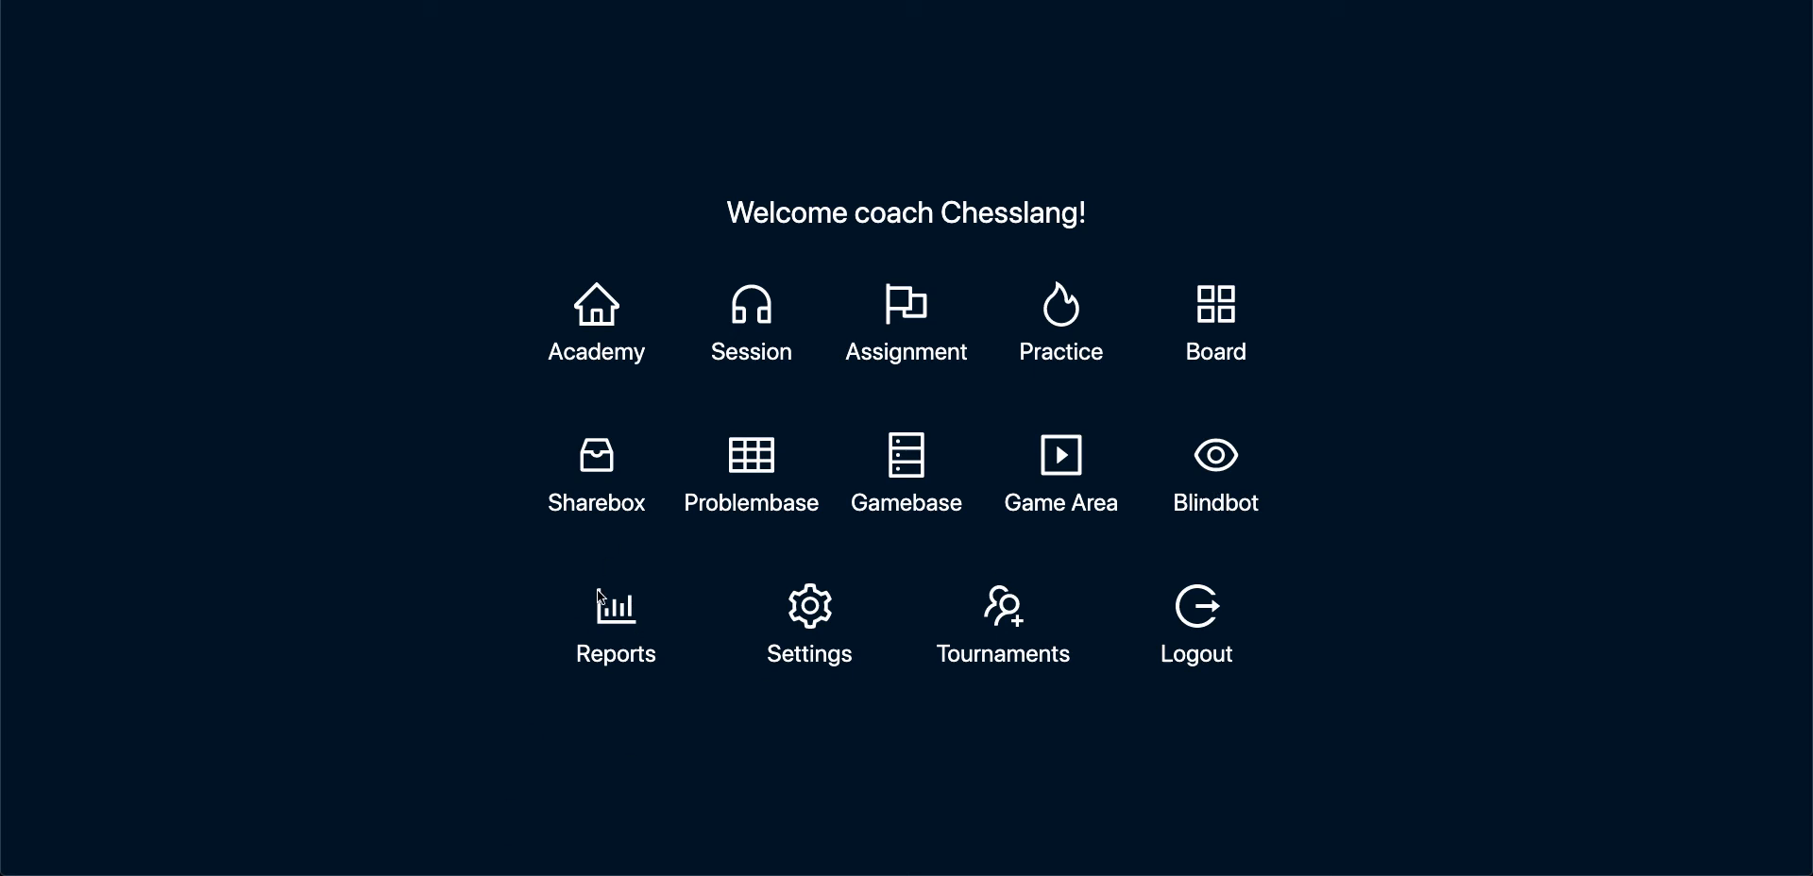
mouse_move(1027, 614)
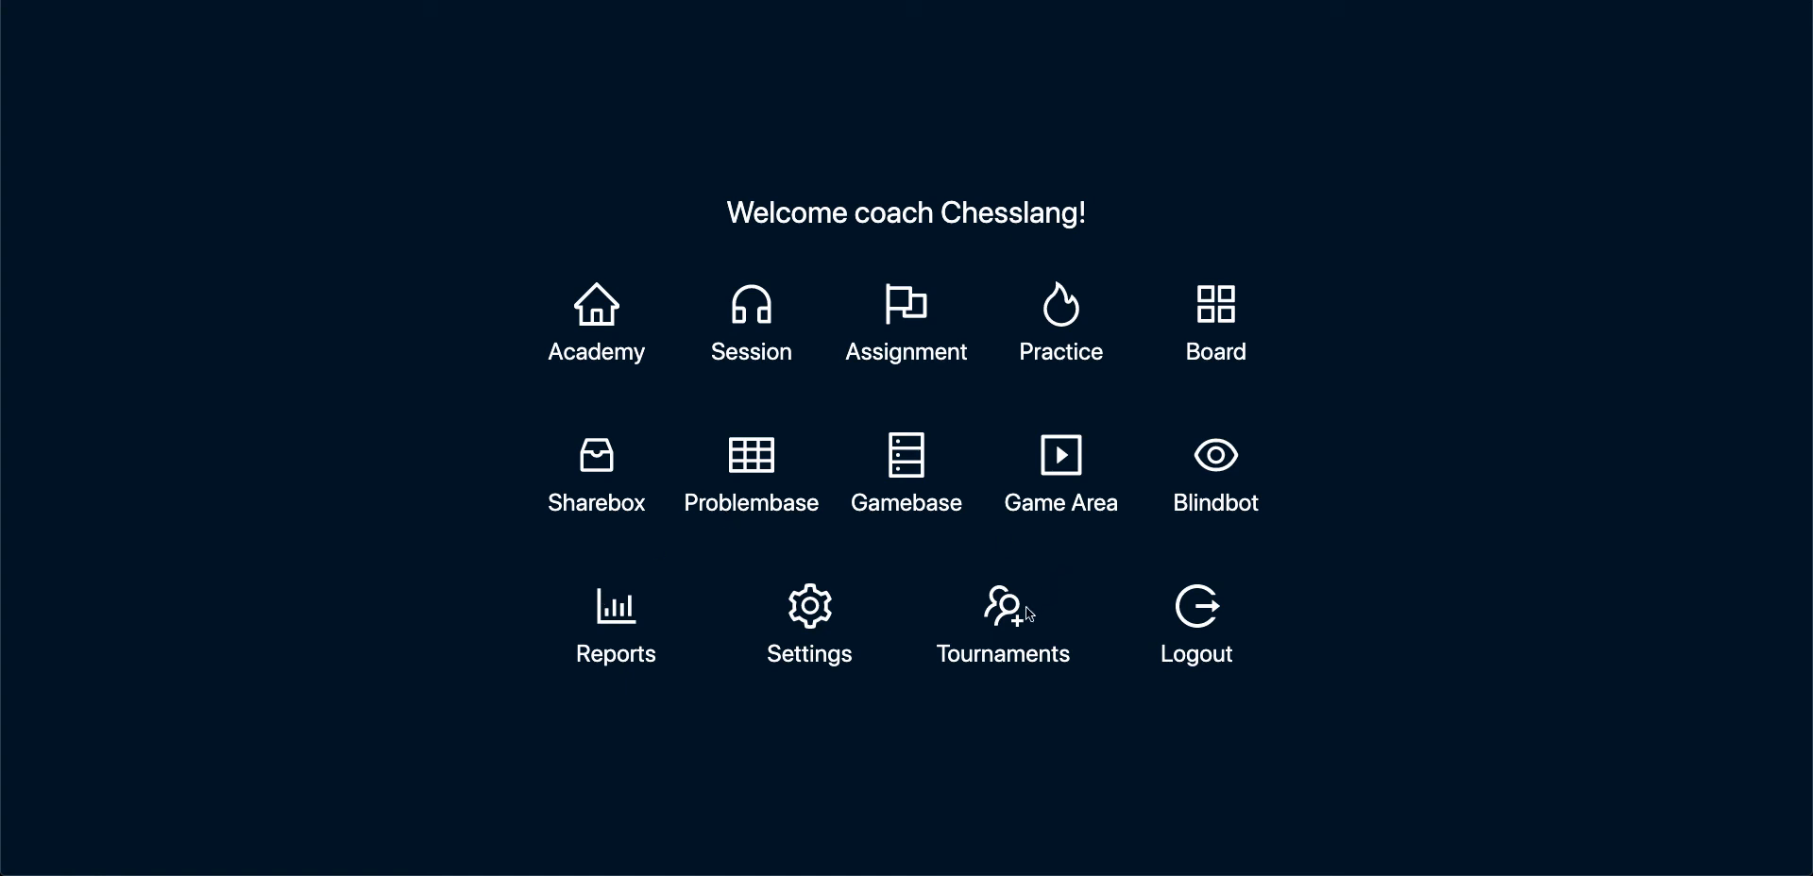
mouse_move(987, 616)
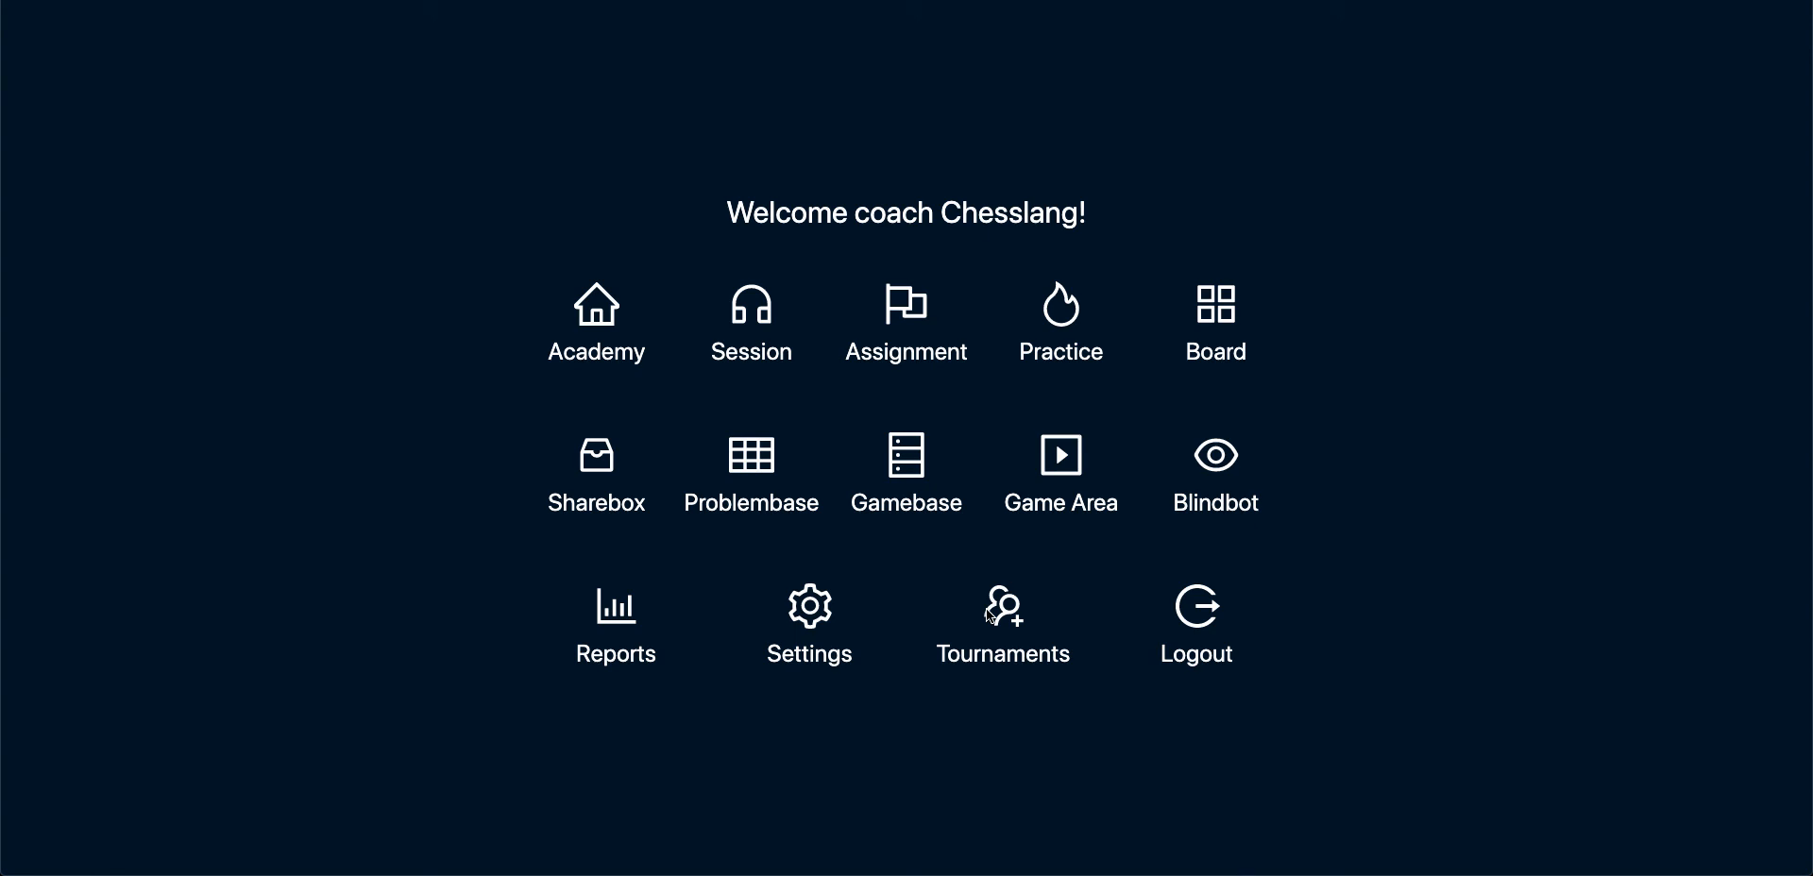
mouse_move(1003, 419)
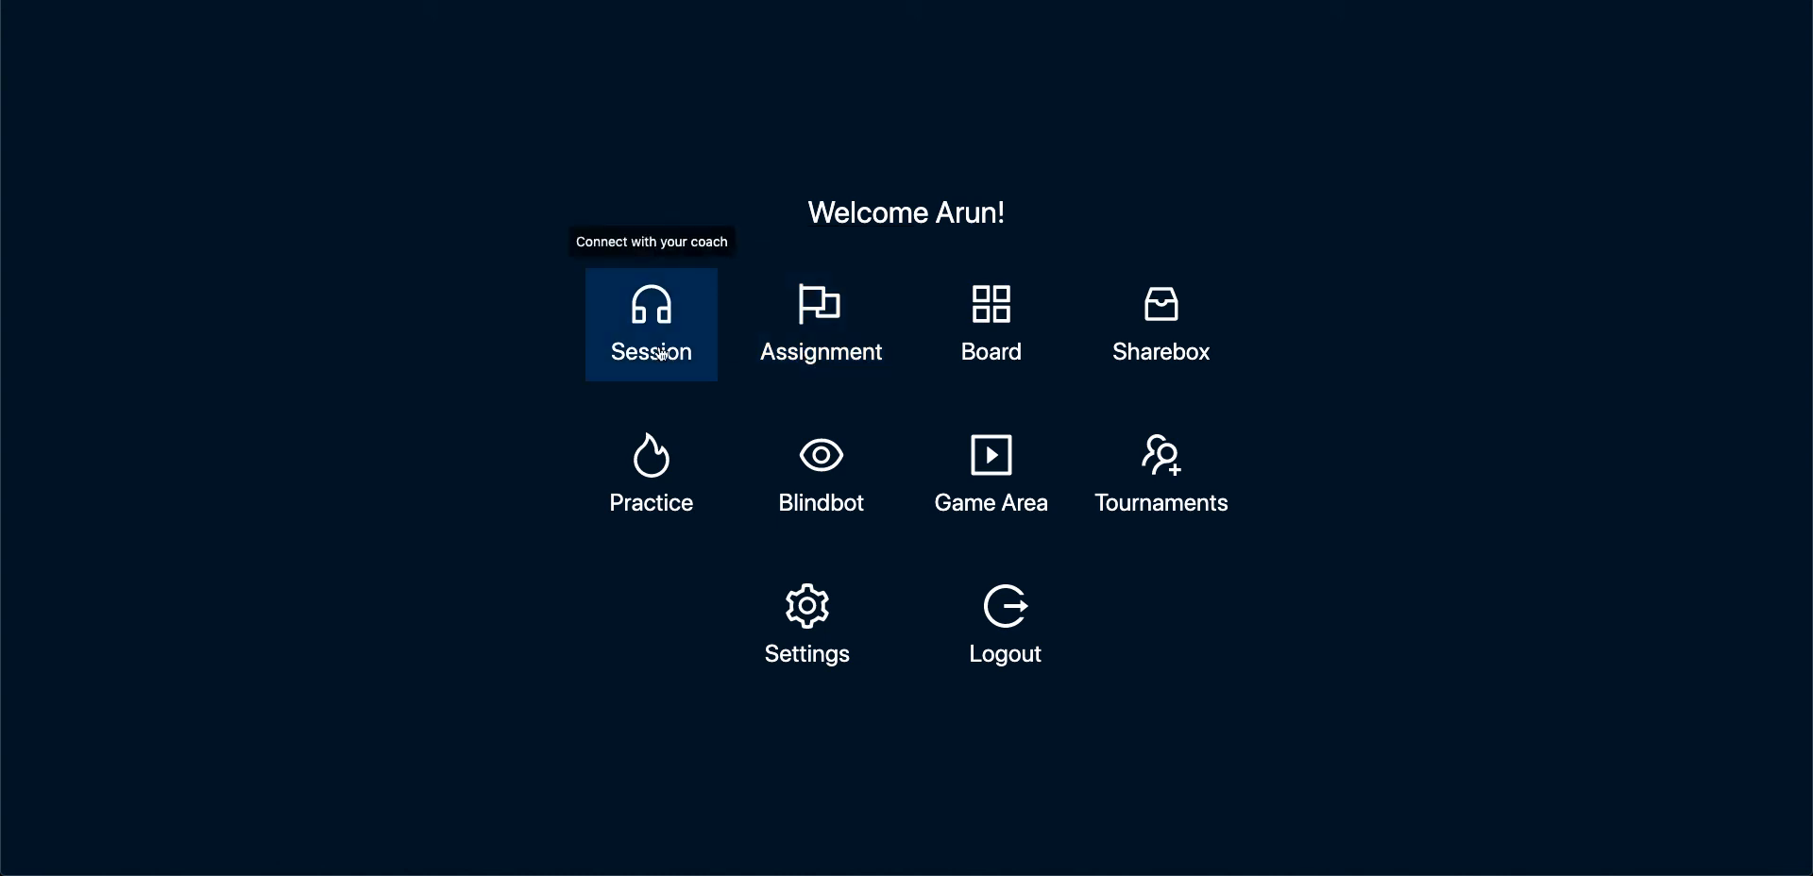
mouse_move(820, 323)
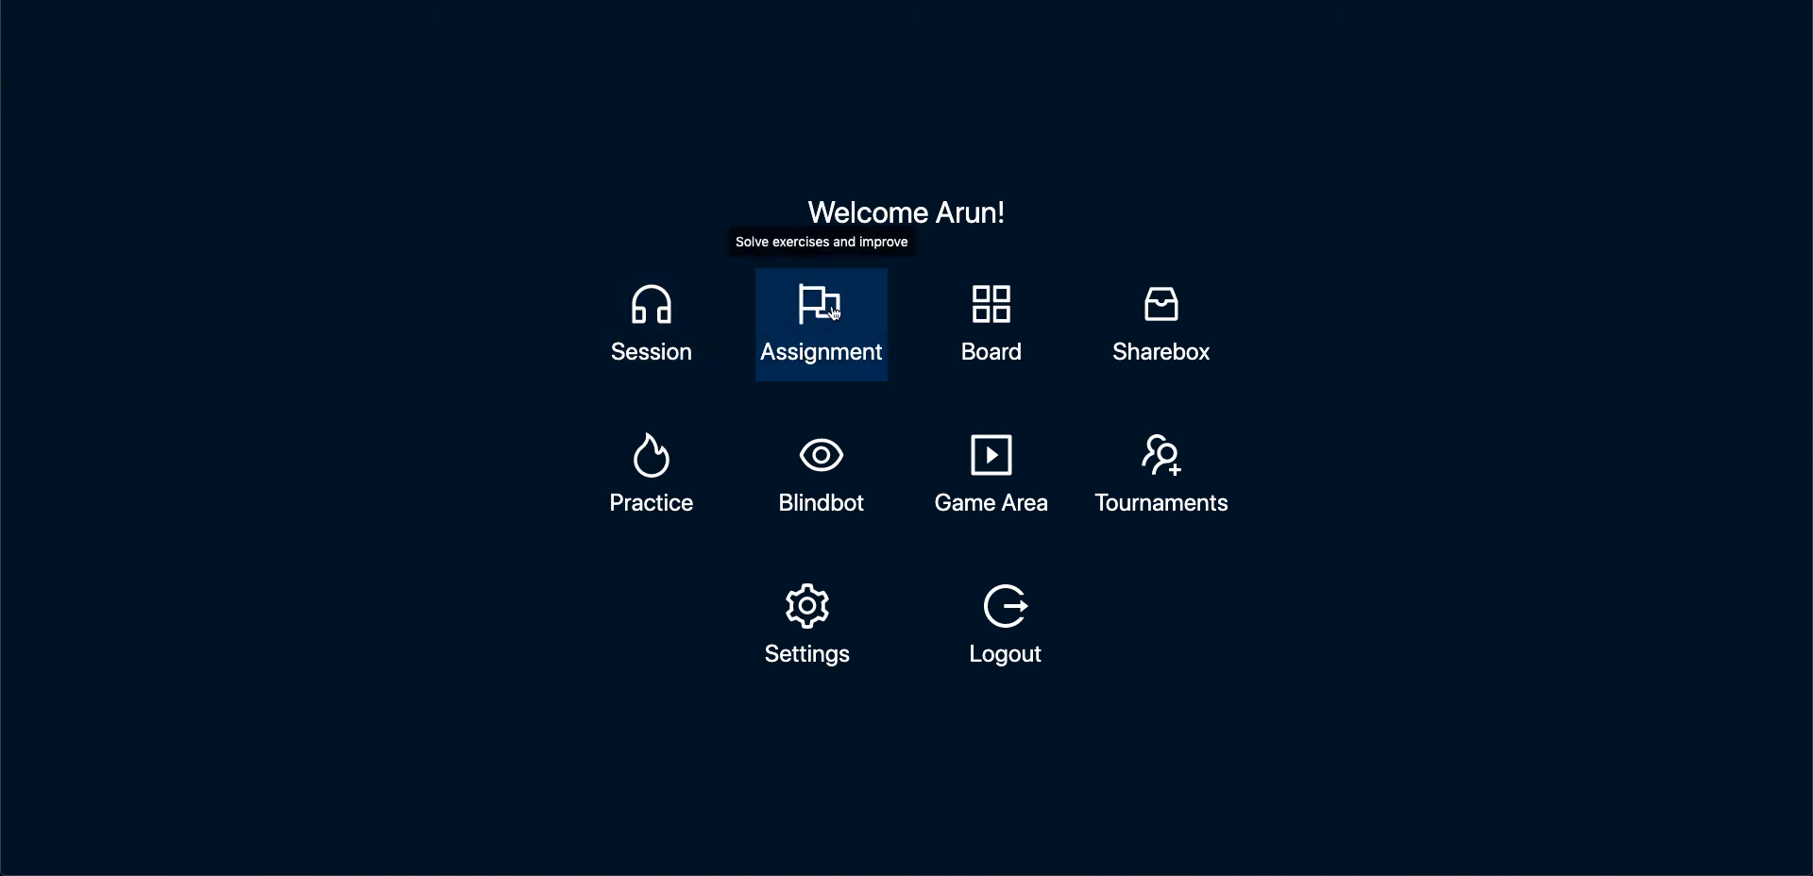
mouse_move(989, 323)
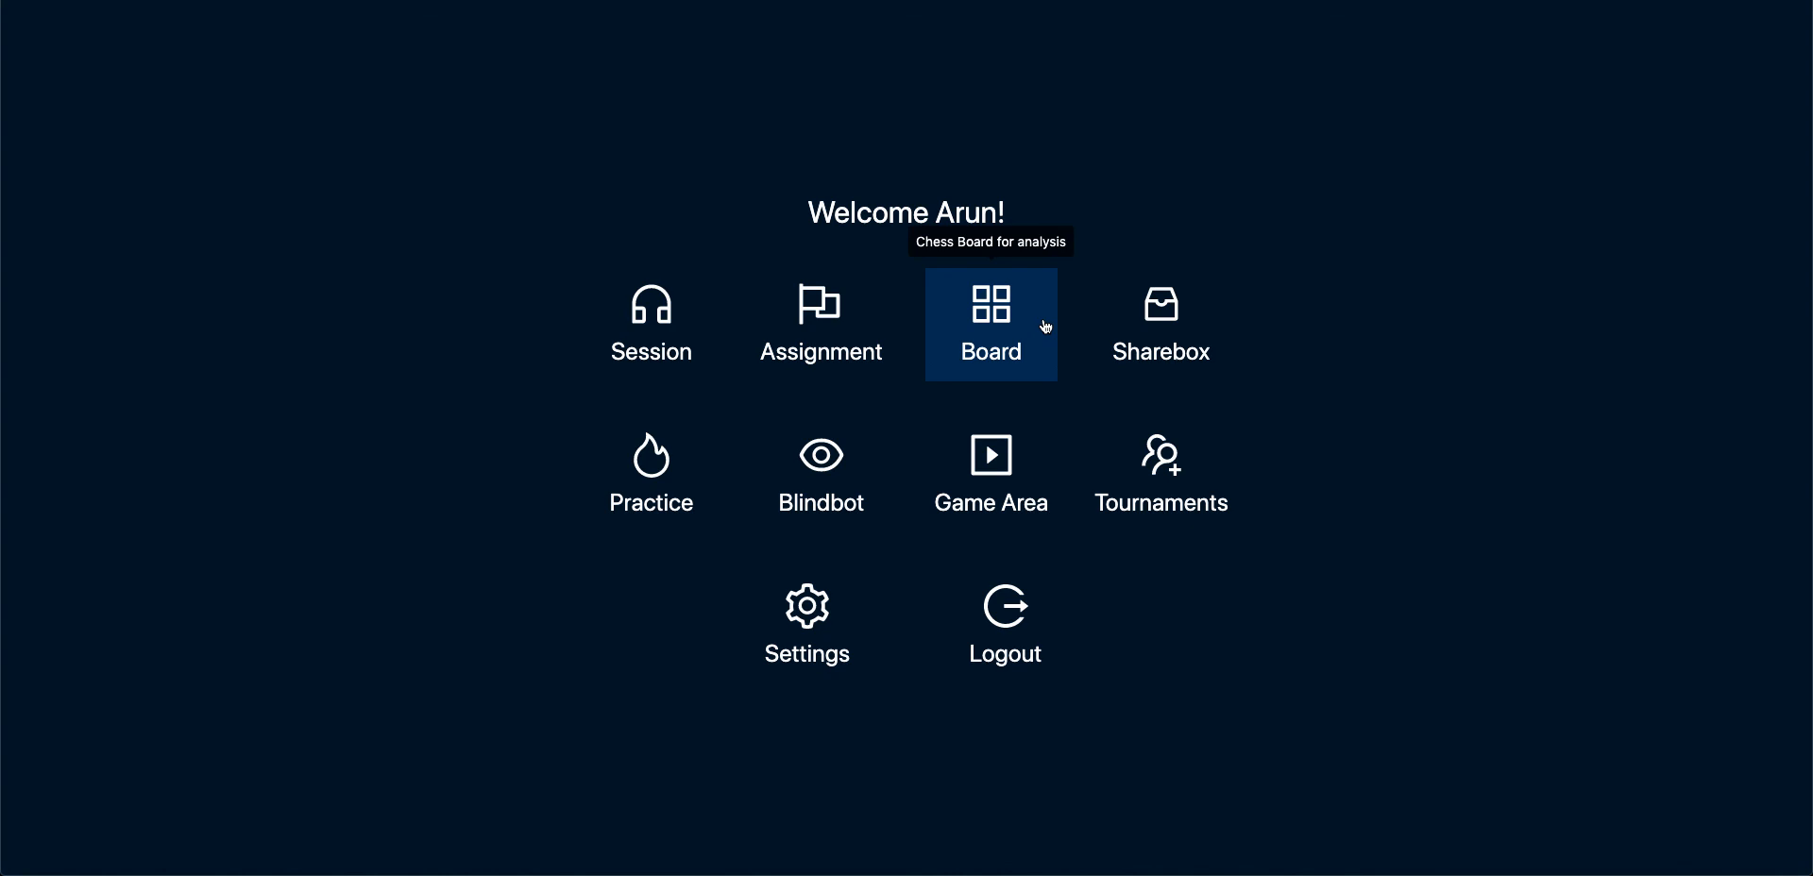
mouse_move(1159, 323)
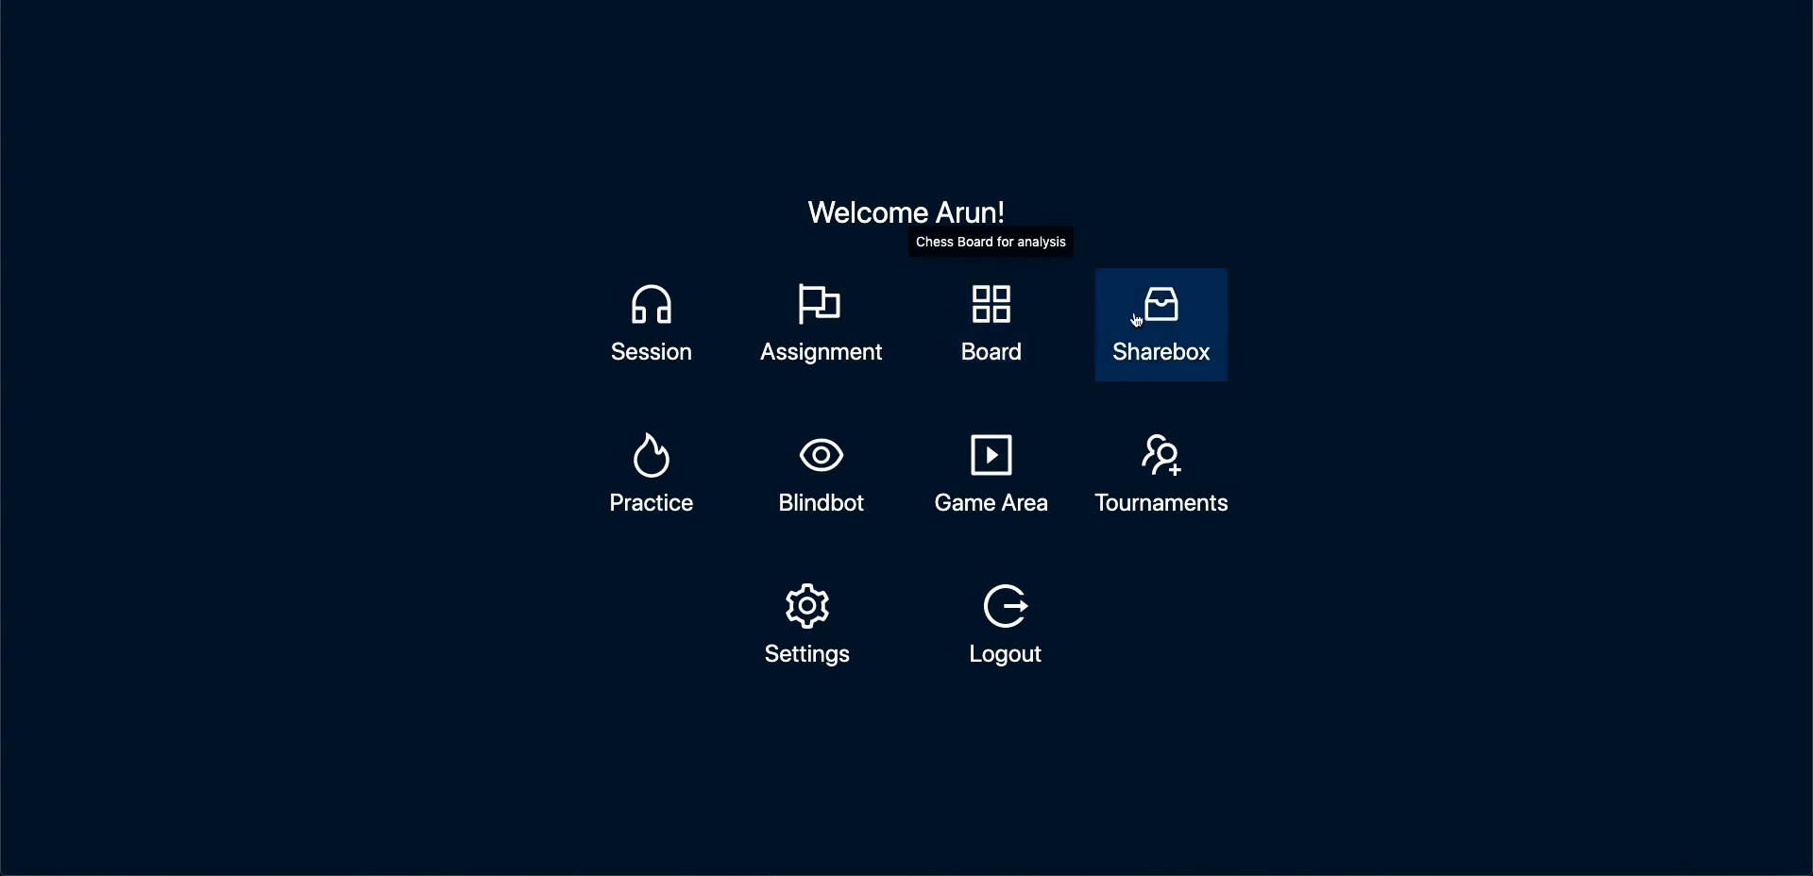
mouse_move(820, 474)
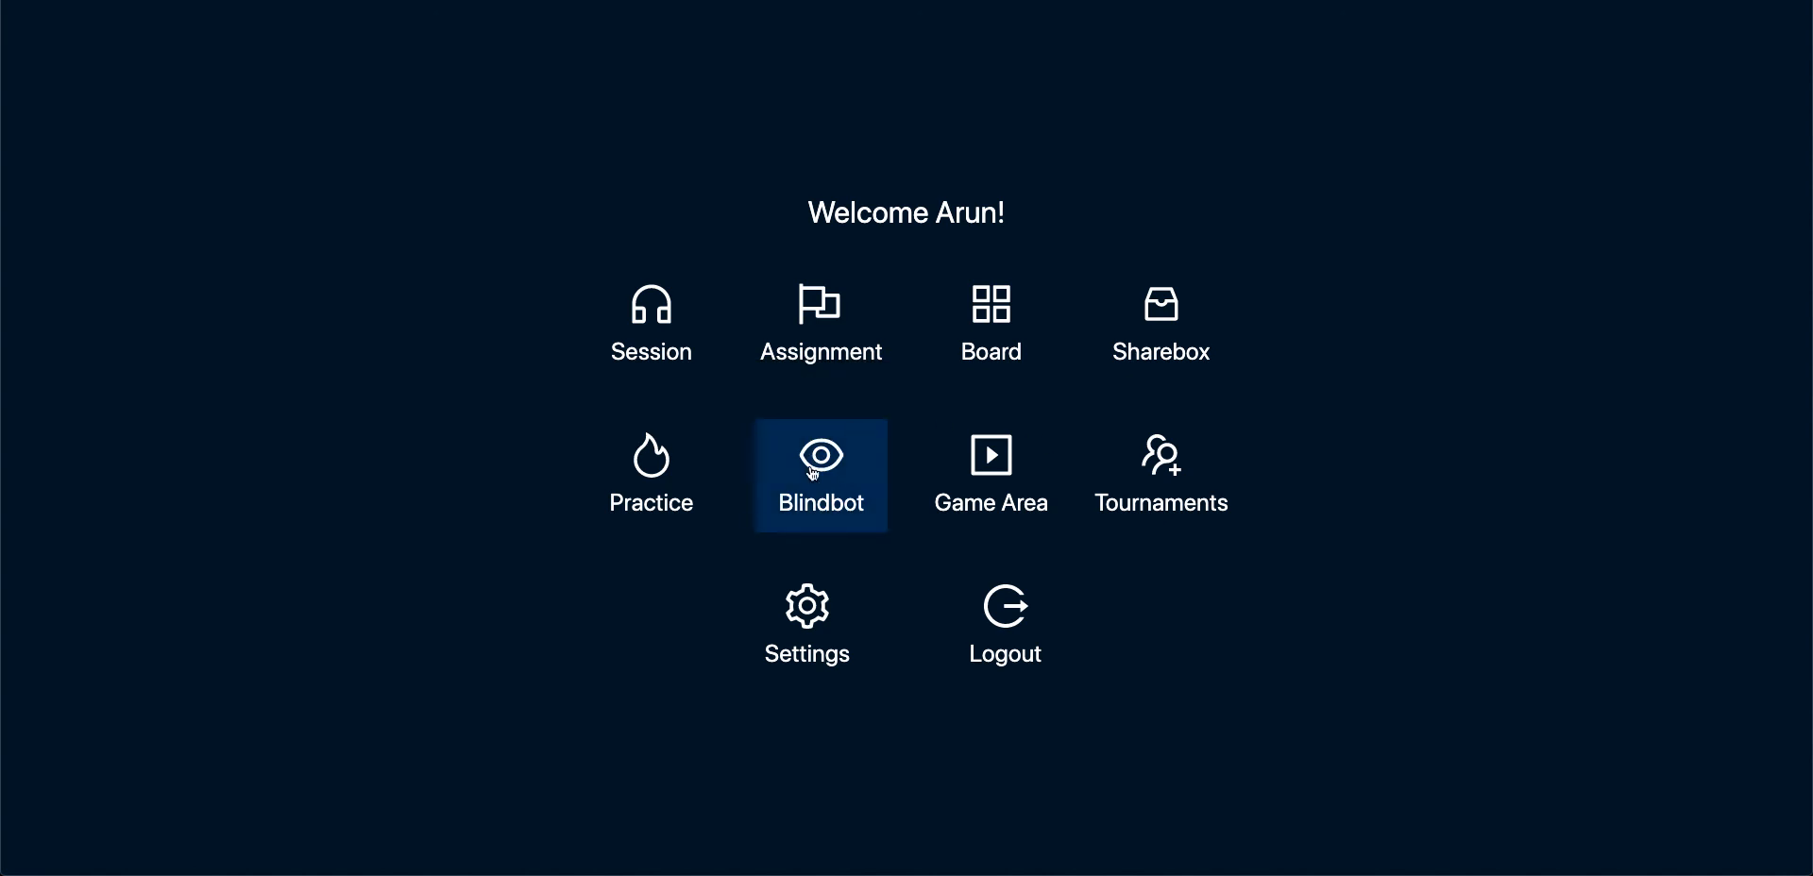
mouse_move(667, 243)
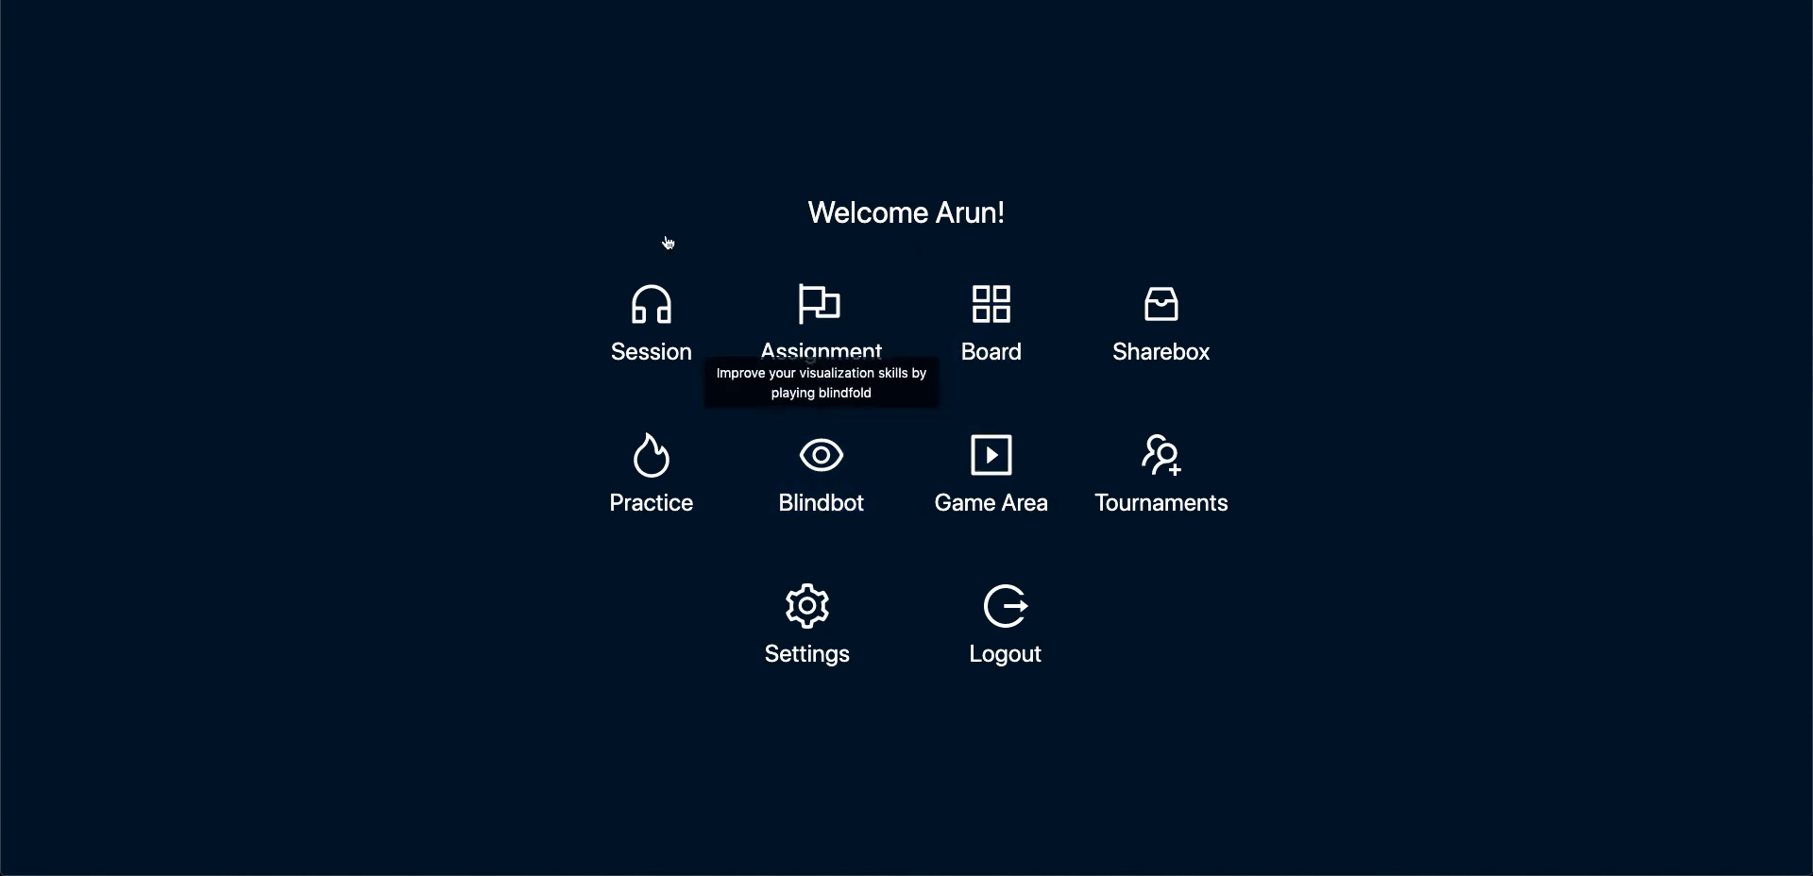